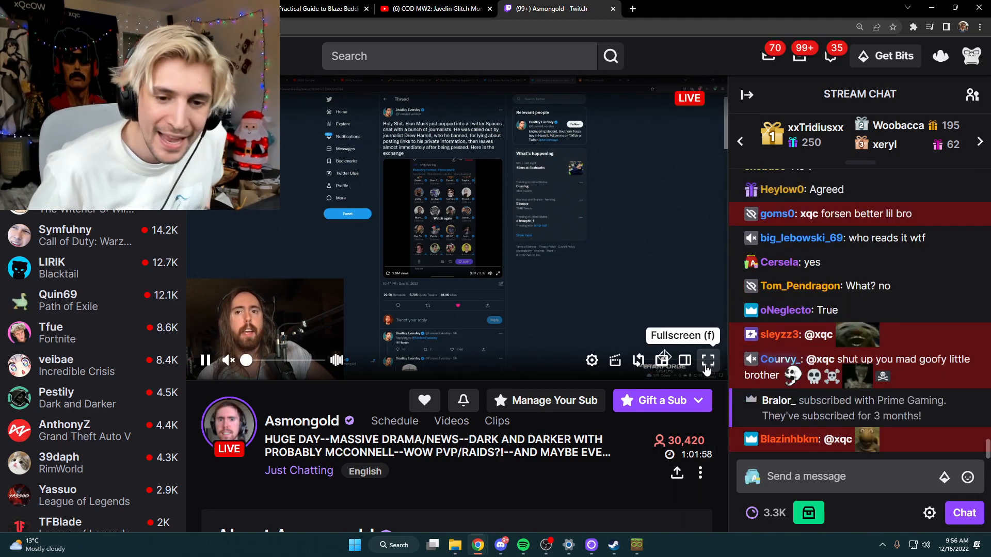
Step: Make the Asmongold live stream fill the whole screen
{"action": "left_click", "coordinate": [708, 360]}
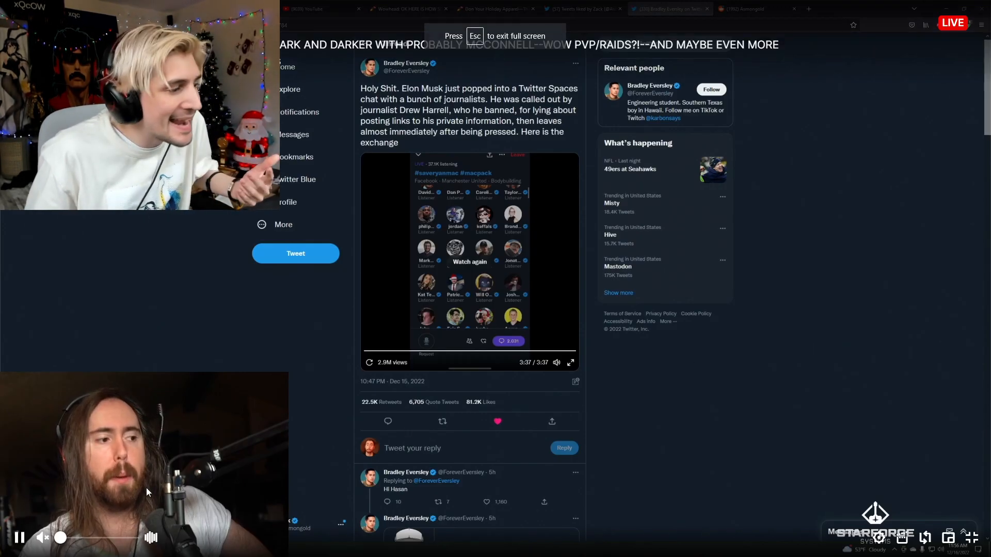